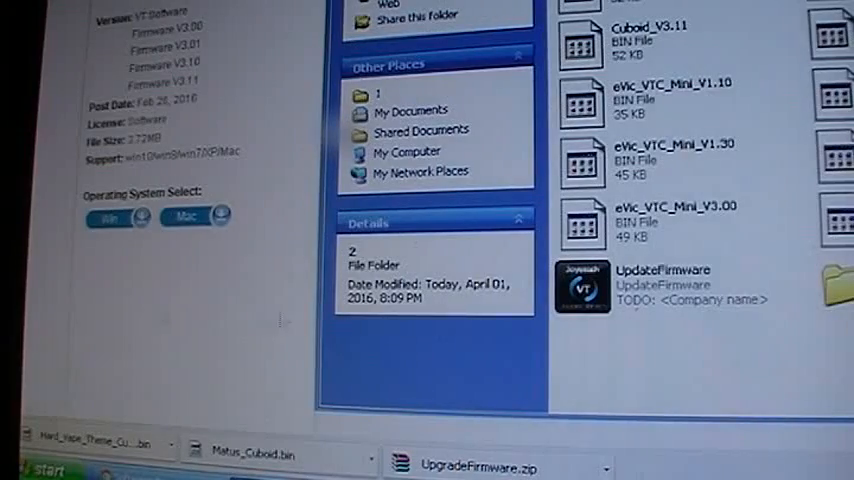
mouse_move(667, 300)
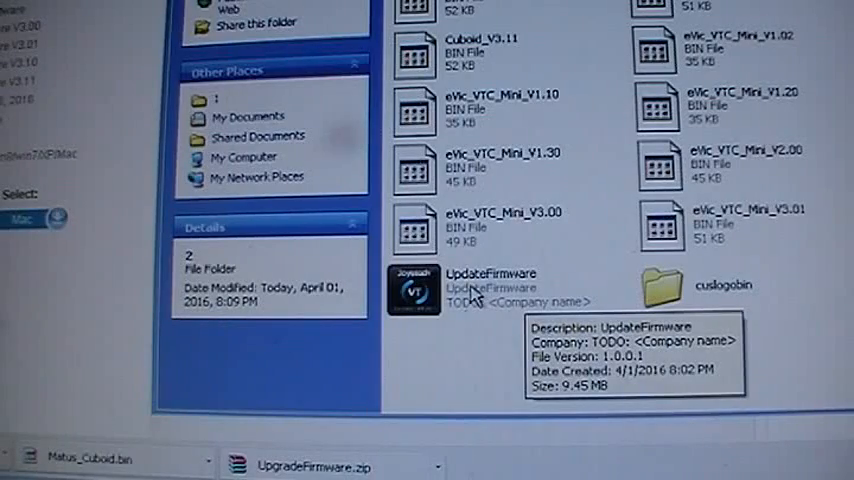
Launch UpdateFirmware from the extracted folder, allowing it past the security warning
double_click(415, 293)
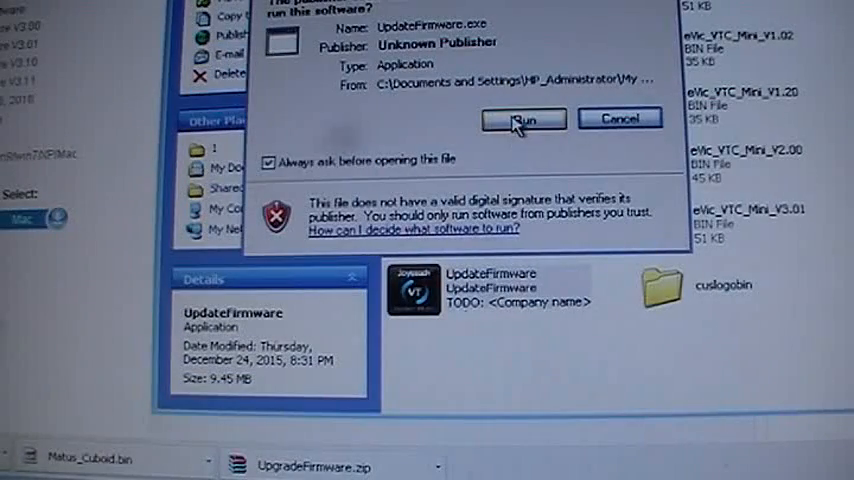
click(520, 119)
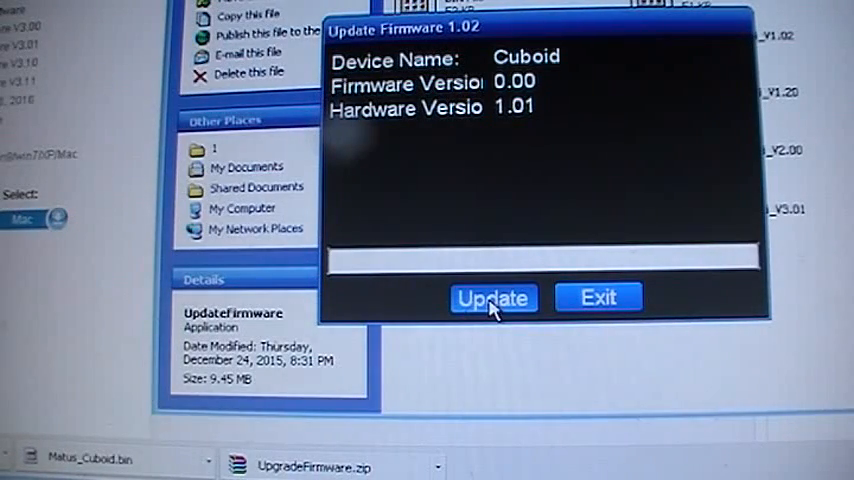
Load the Cuboid_V3.00 firmware file for flashing
click(493, 297)
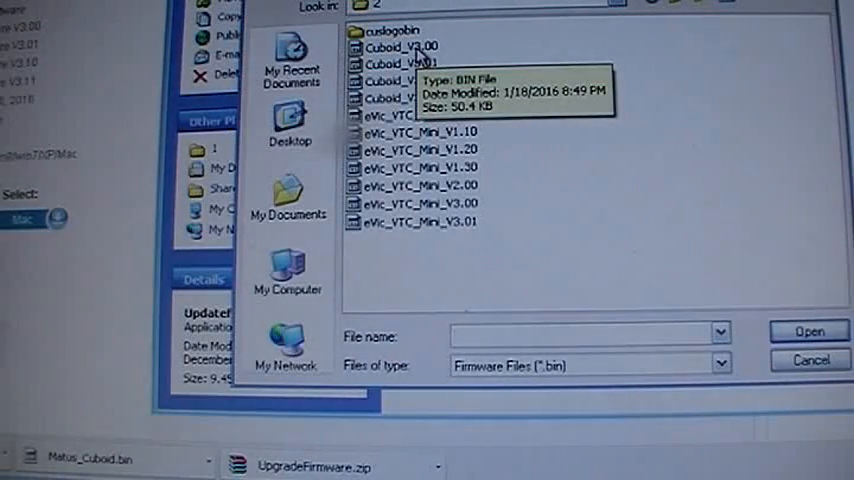
click(398, 47)
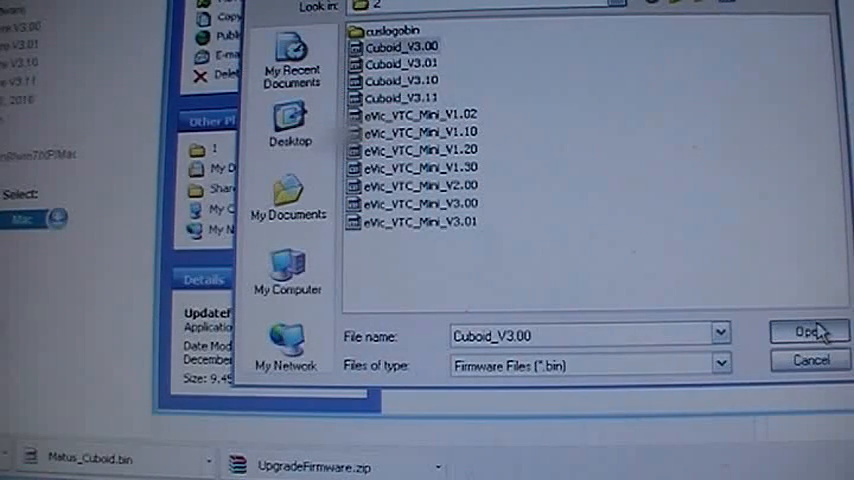
click(809, 331)
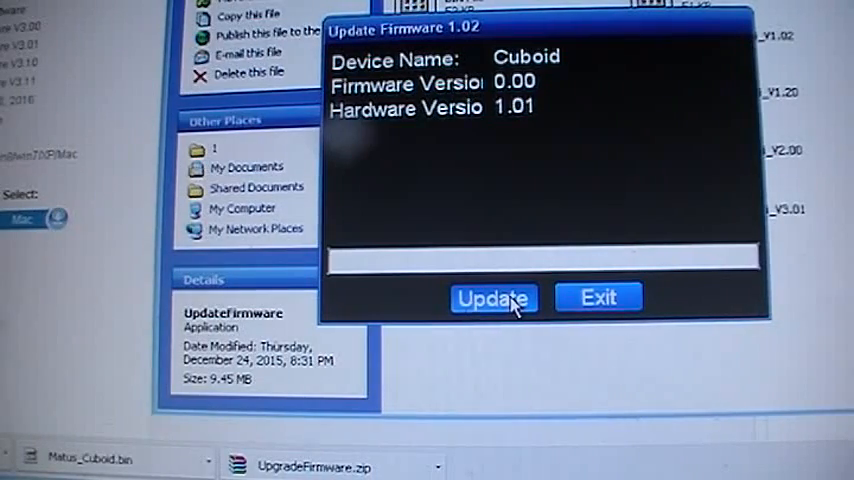
Browse to Matus_Cuboid in the cuslogobin folder, then cancel the file chooser
click(493, 298)
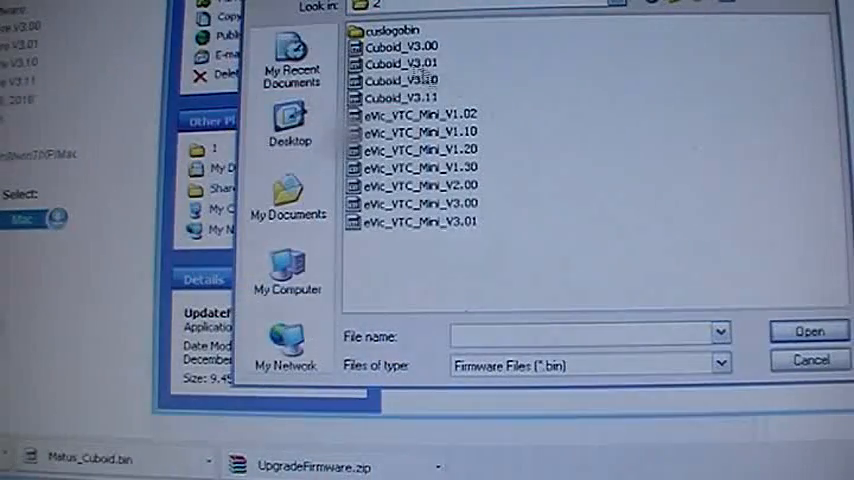
mouse_move(400, 48)
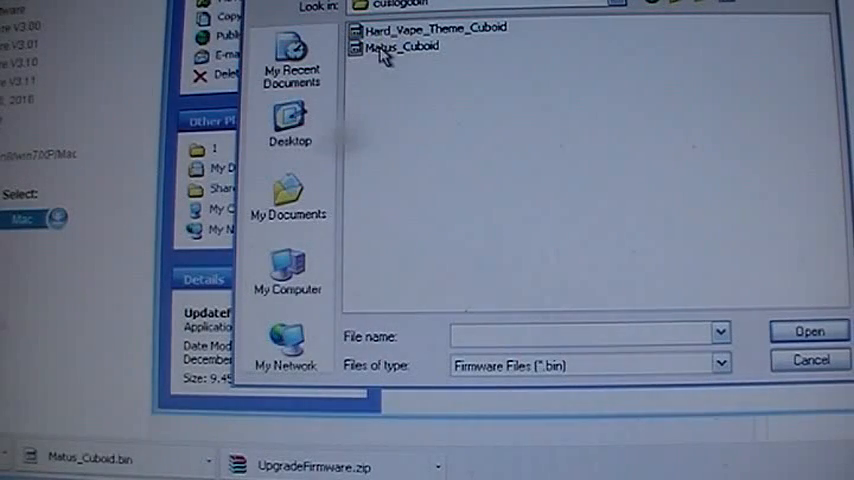
mouse_move(390, 52)
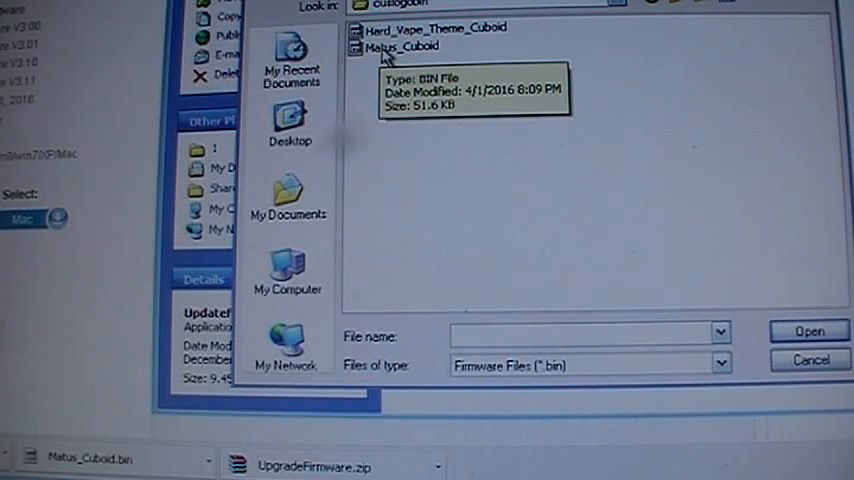
click(400, 45)
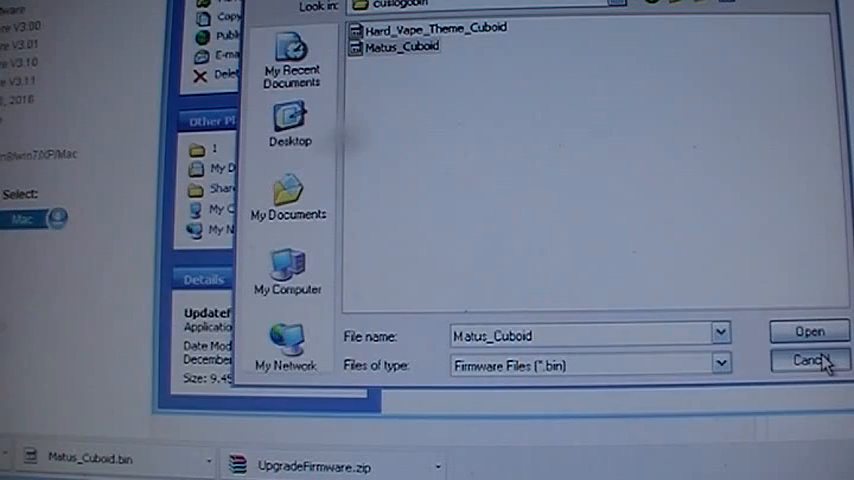
click(810, 331)
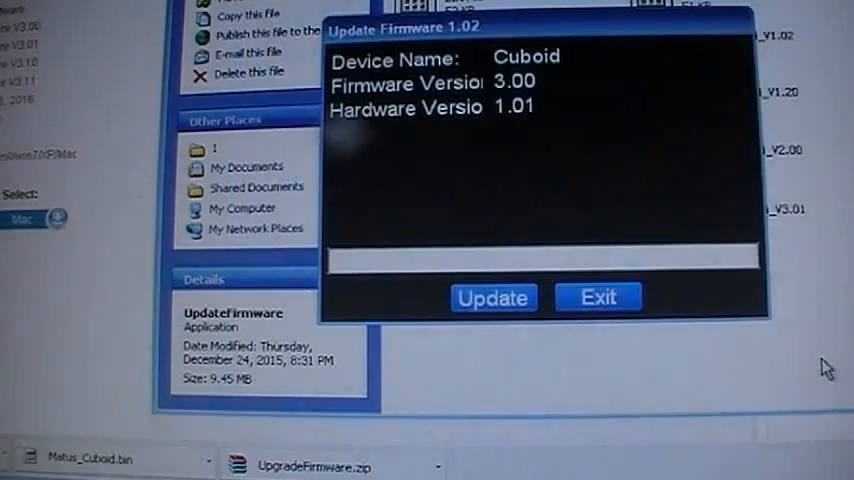
mouse_move(598, 195)
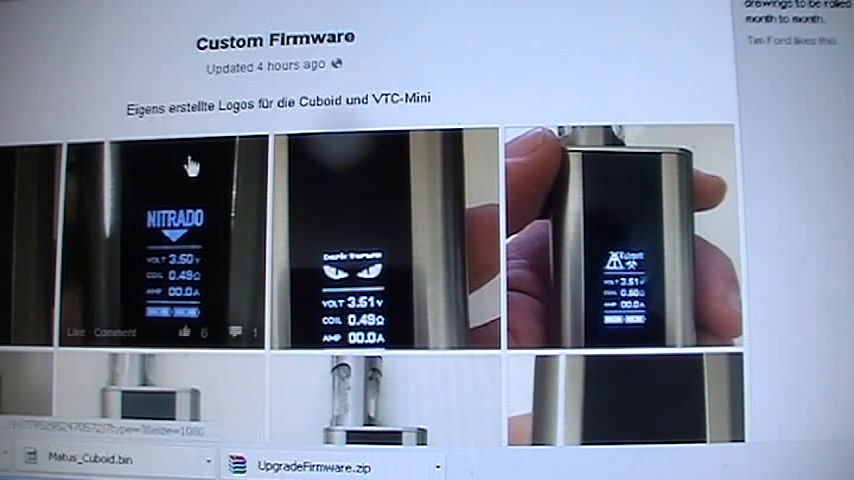
Scroll through the Facebook Custom Firmware album of Cuboid and VTC-Mini logos
scroll(down, 3)
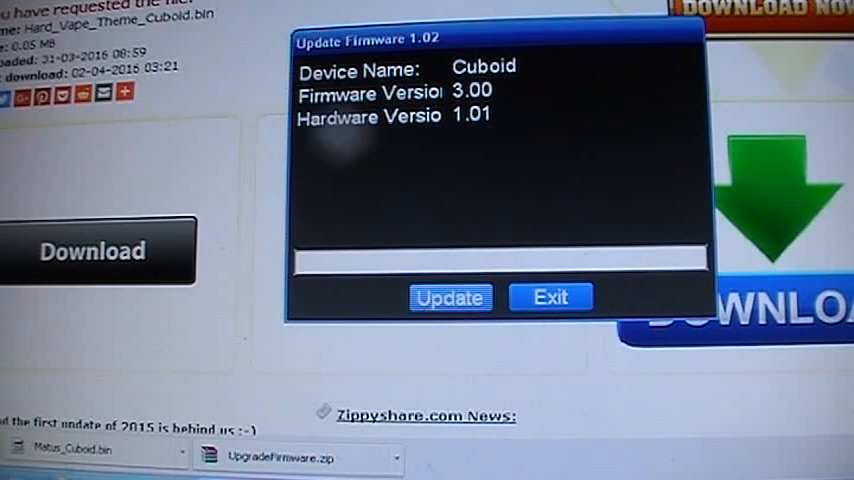
Start a new update and pick Matus_Cuboid from the custom logo bin folder
click(450, 296)
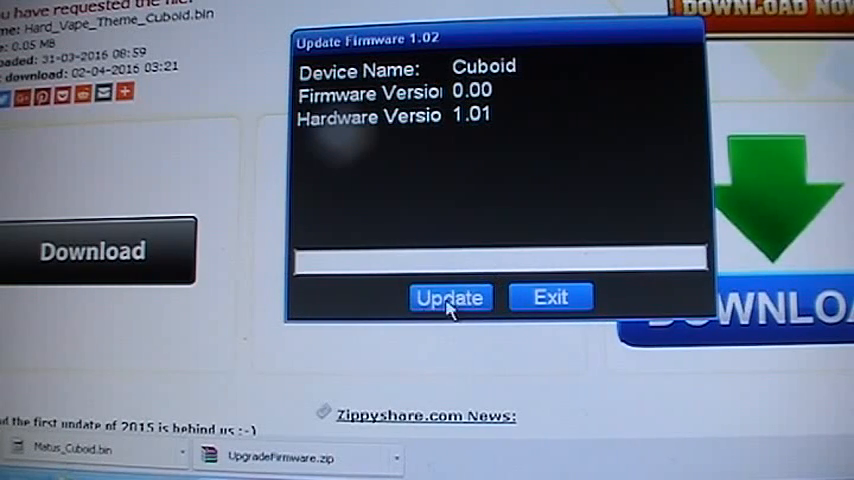
click(449, 297)
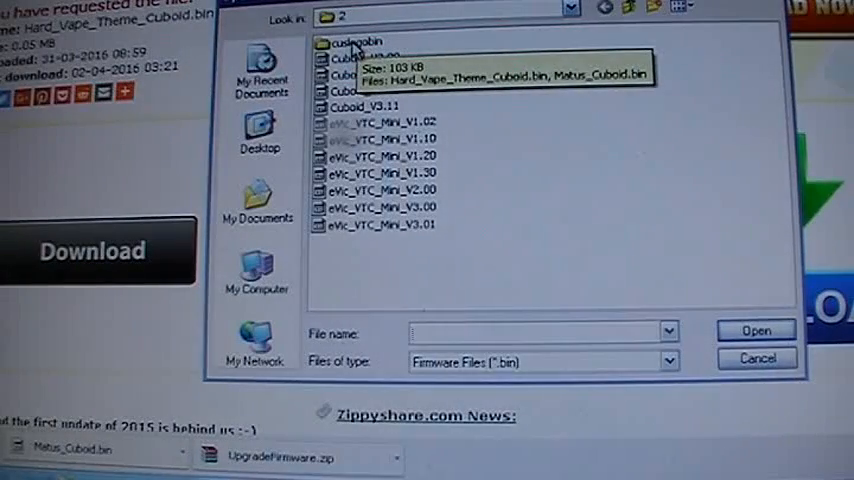
double_click(352, 43)
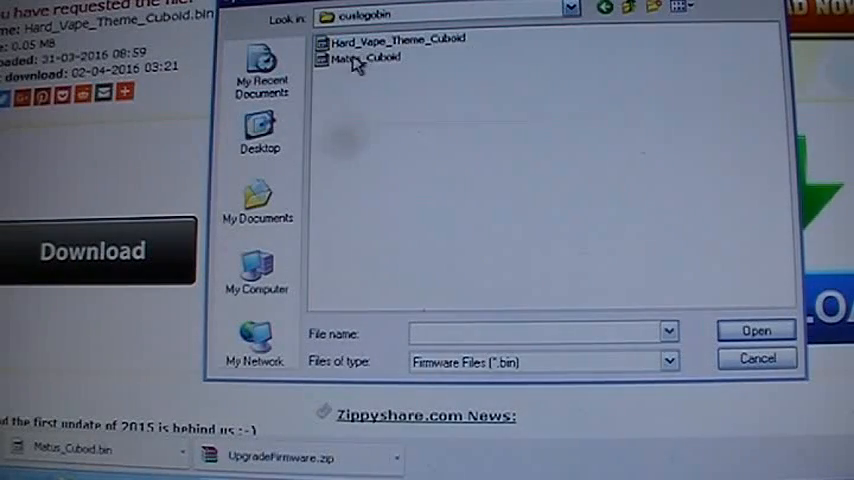
mouse_move(353, 65)
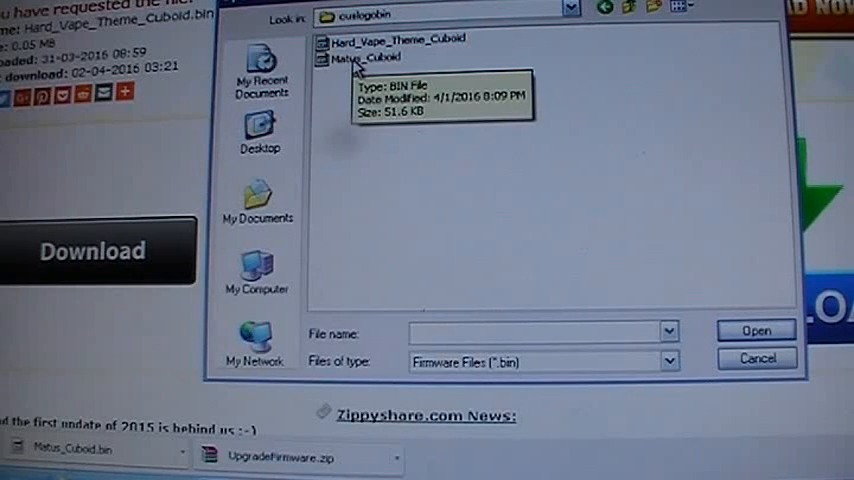
click(355, 58)
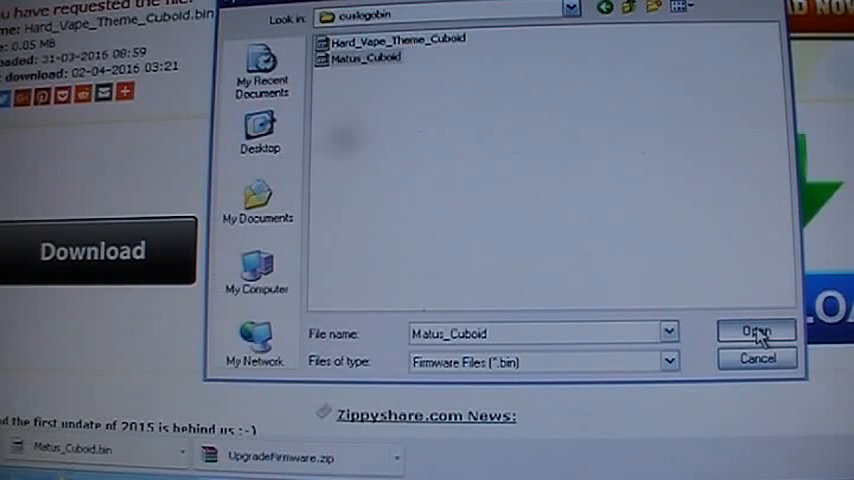
Flash the Matus_Cuboid logo file and dismiss 'Firmware update completed'
click(753, 329)
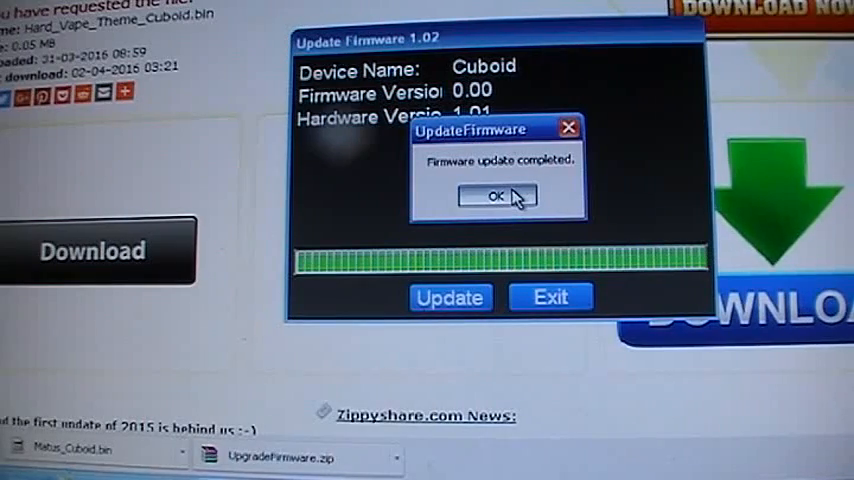
click(494, 195)
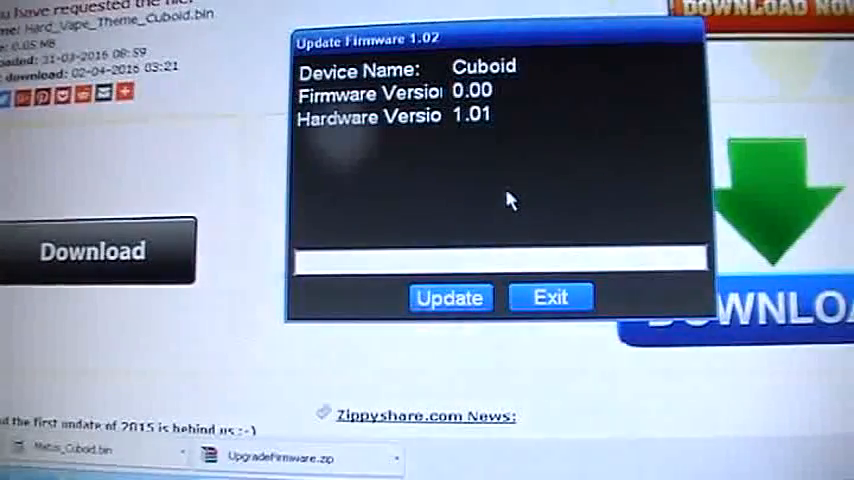
Click Update with the Cuboid disconnected, leaving device fields empty and updating unavailable
click(449, 297)
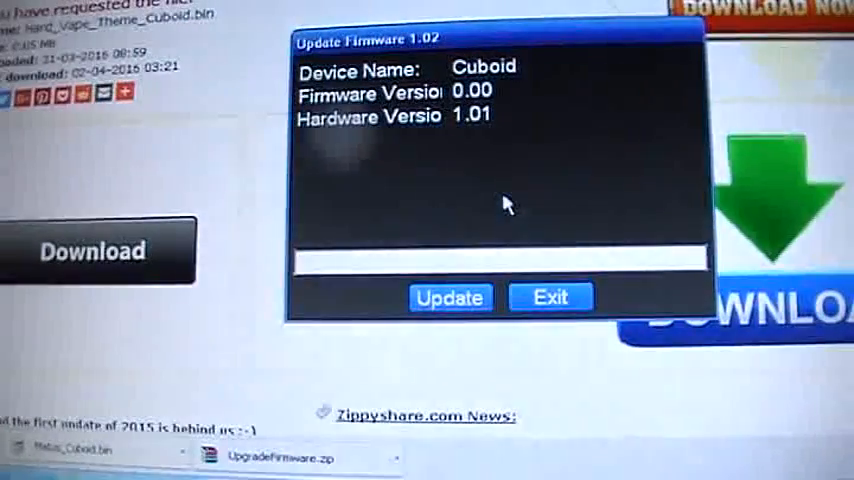
click(449, 297)
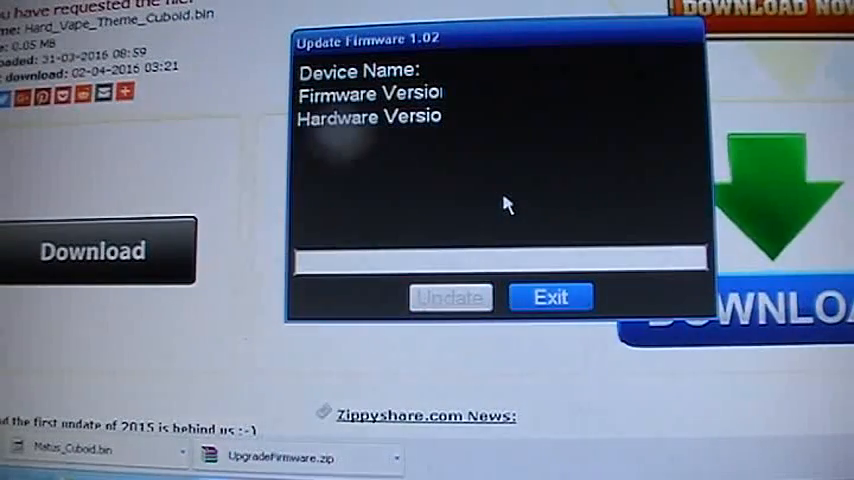